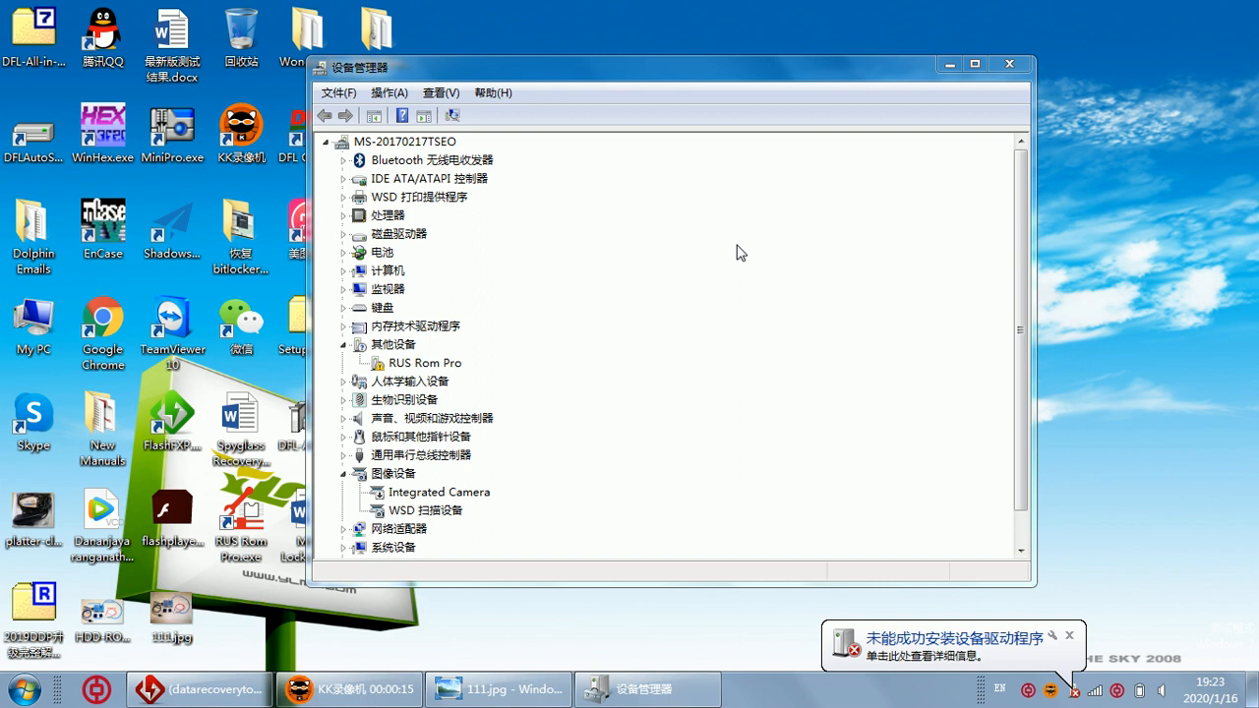
Open the Chip-Reader-Program-2020 folder showing the RUS_32_bits and RUS_64_bits driver folders
click(424, 363)
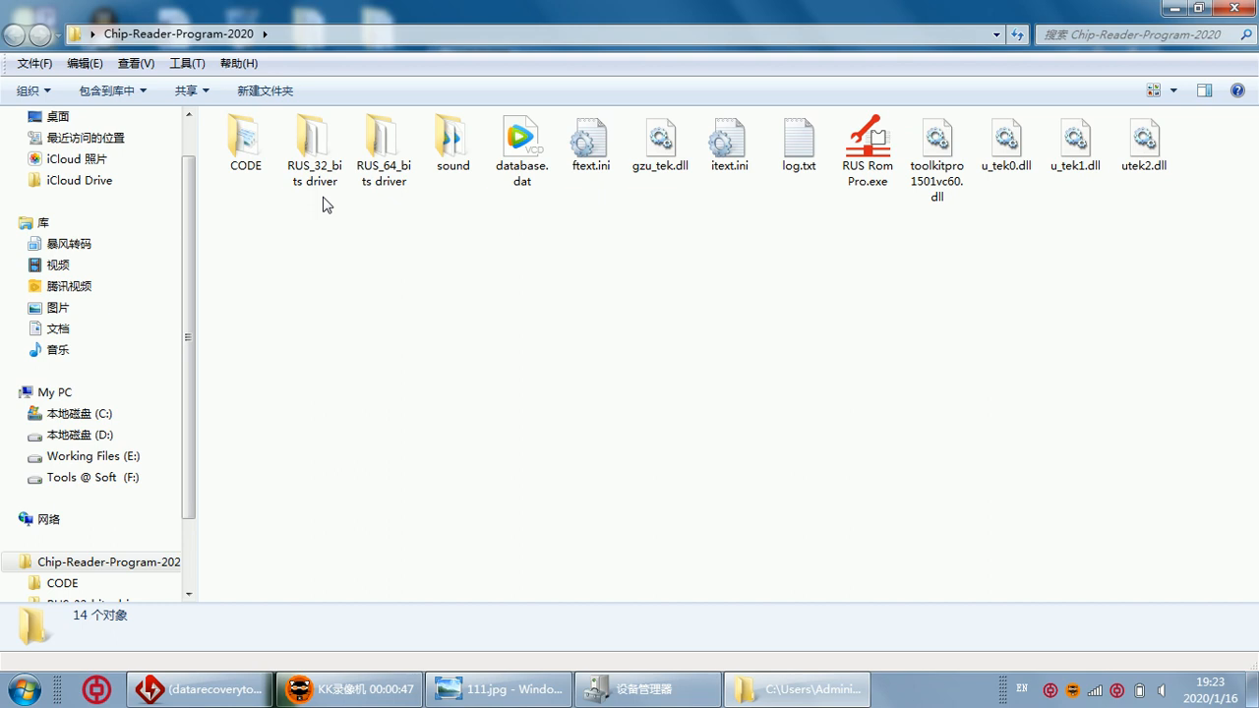
mouse_move(315, 147)
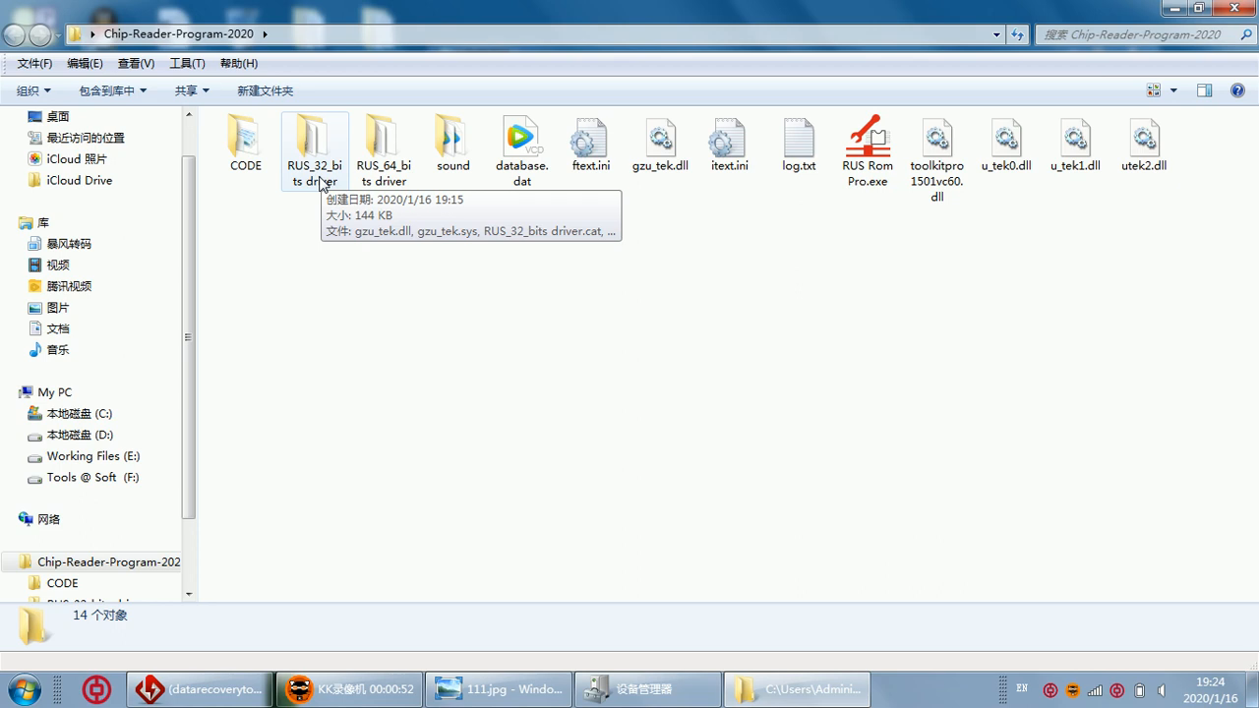
mouse_move(383, 148)
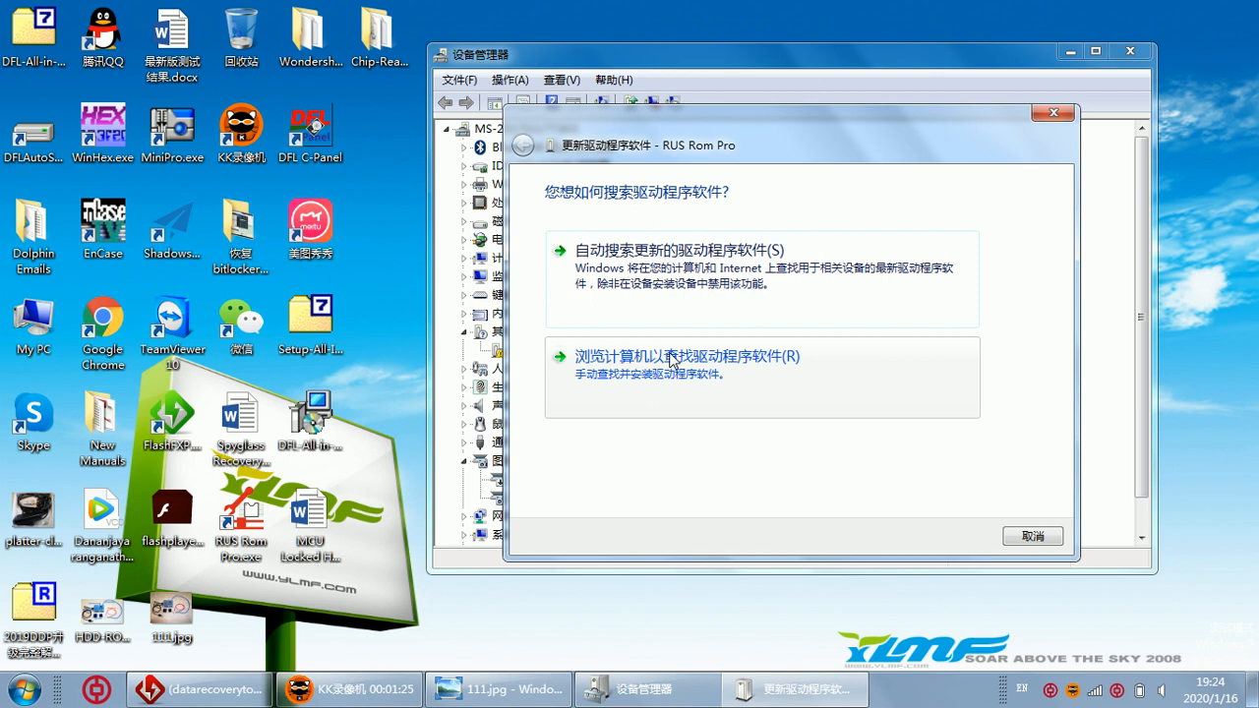
Install the RUS Rom Pro driver from the RUS_64_bits driver folder, allowing the unsigned driver
click(686, 356)
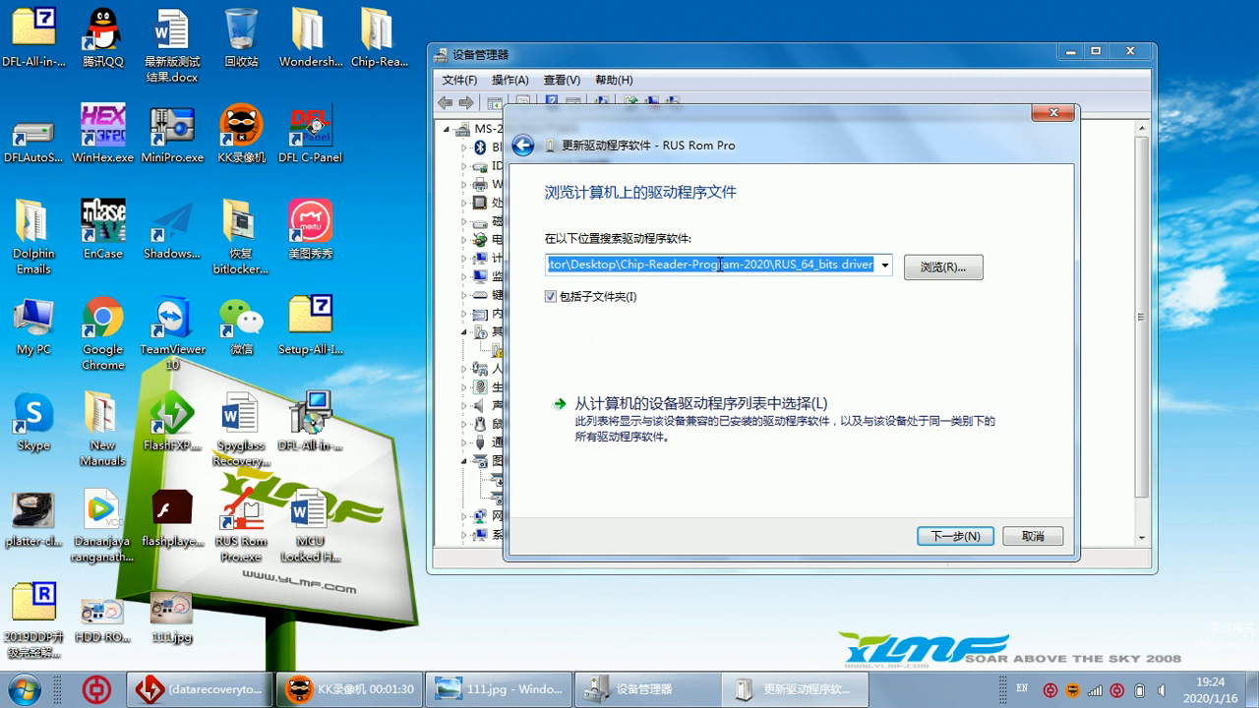
click(952, 536)
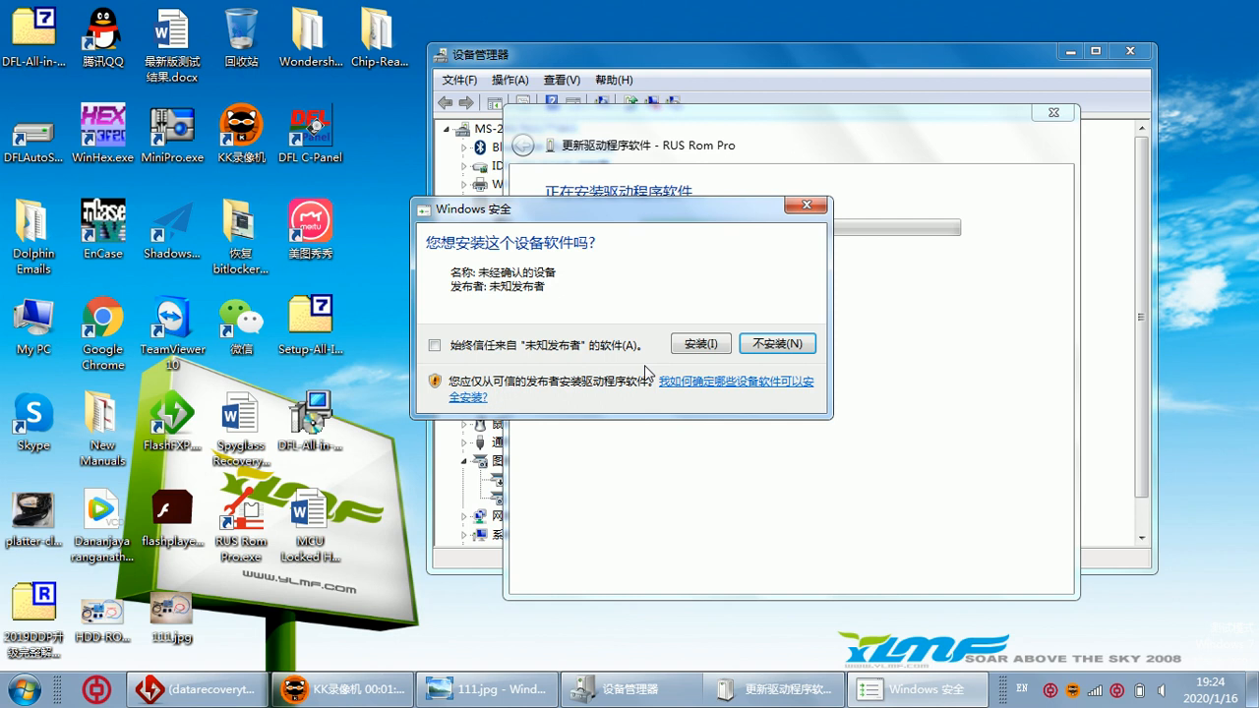
click(700, 344)
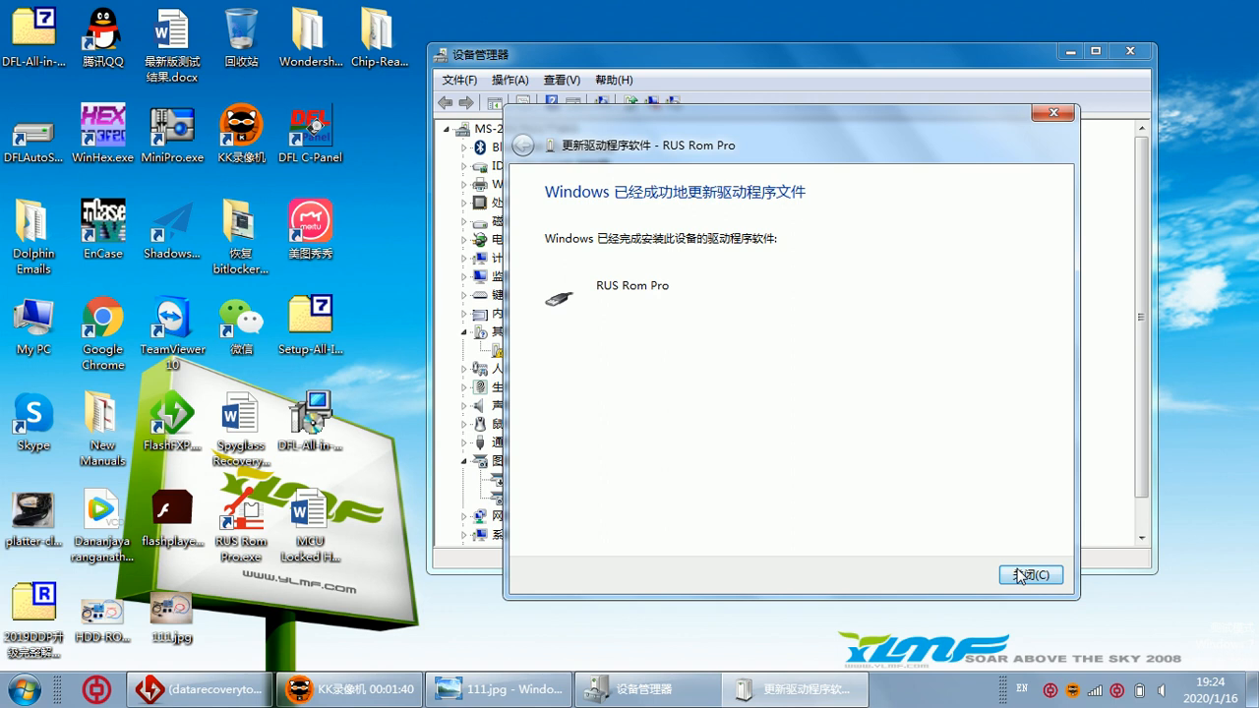
click(1029, 575)
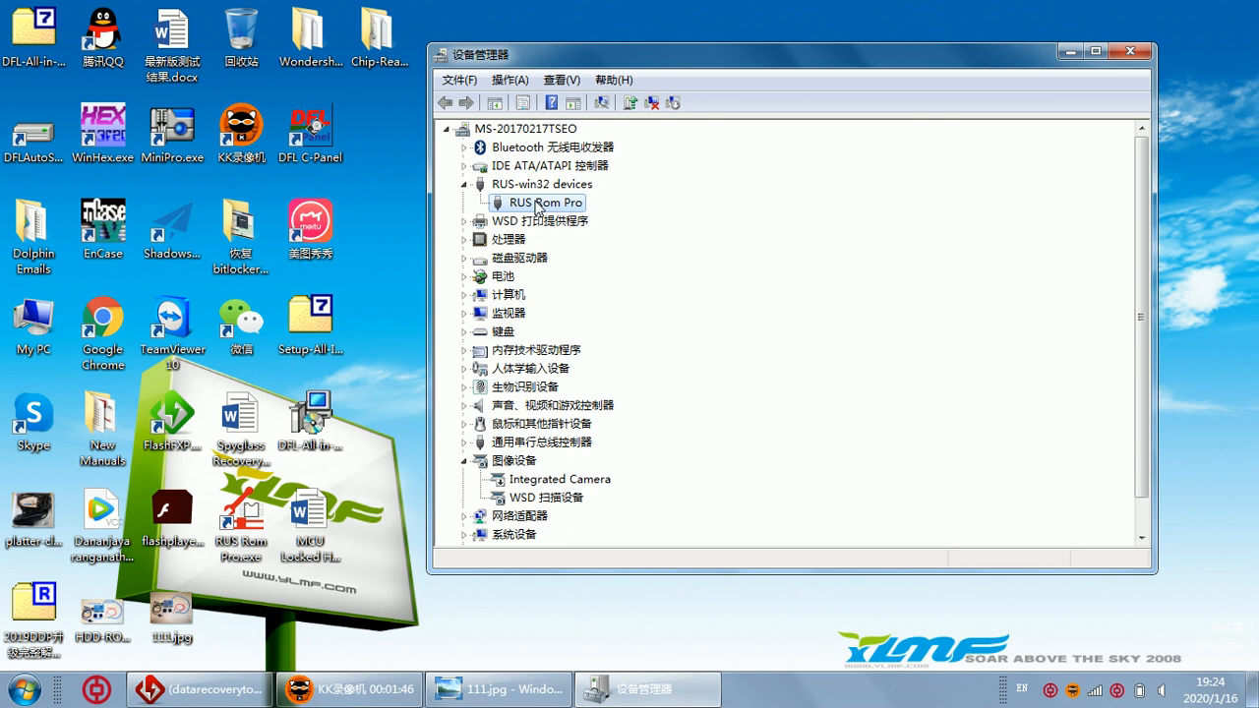
mouse_move(372, 519)
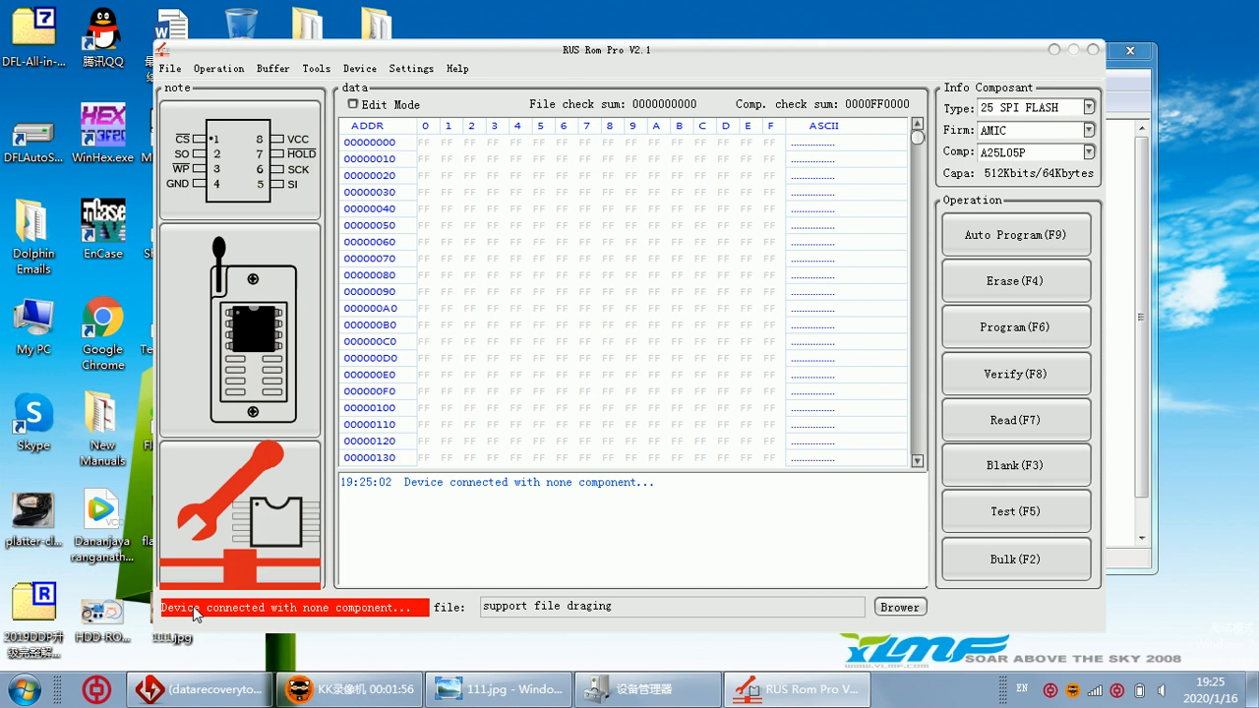
mouse_move(246, 620)
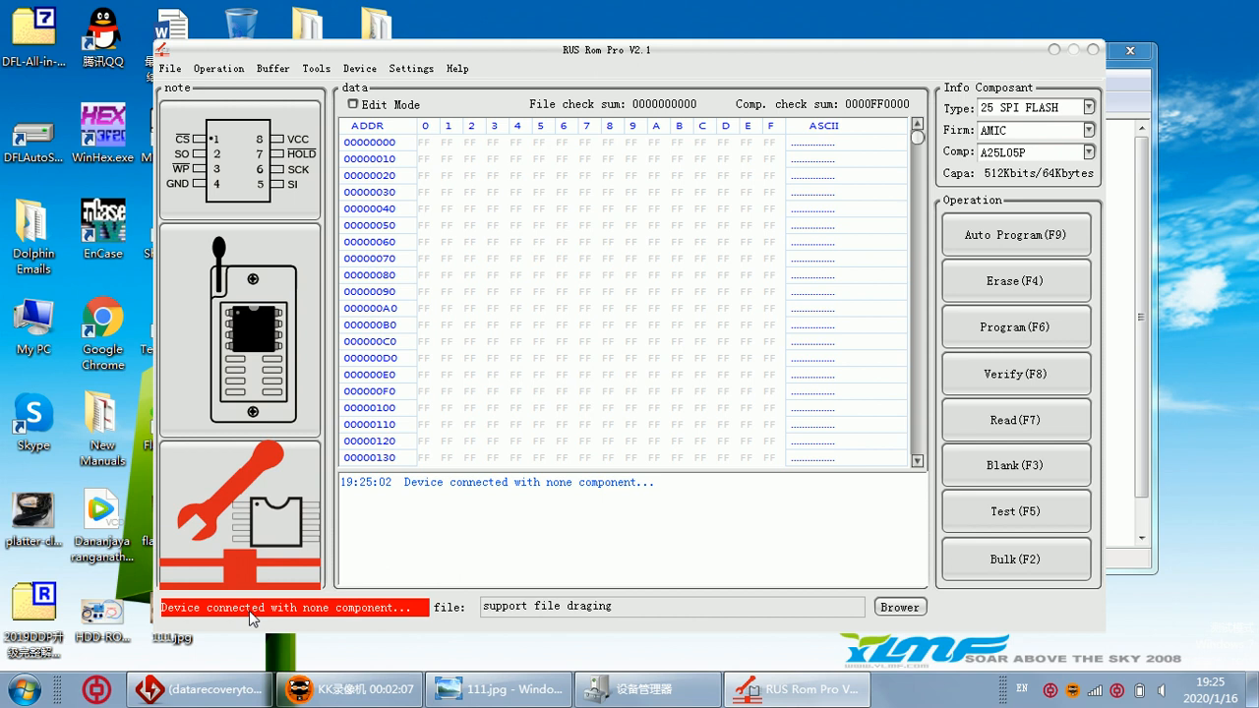
mouse_move(372, 617)
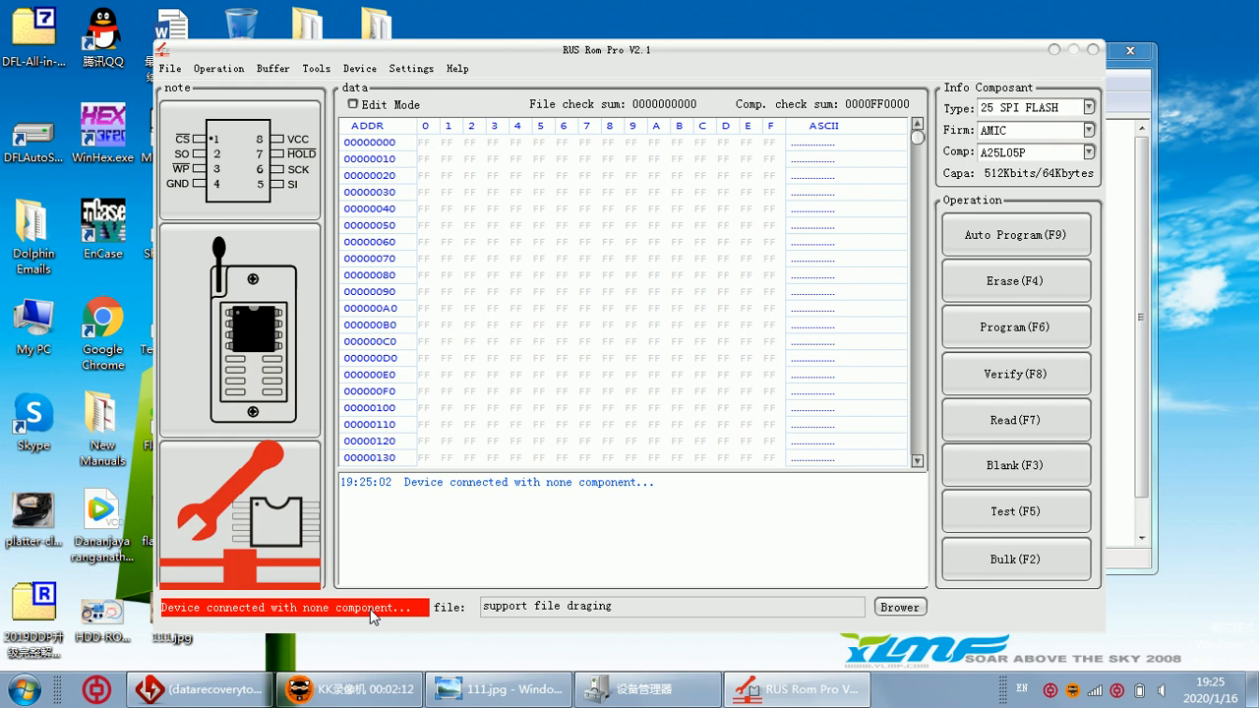
mouse_move(482, 453)
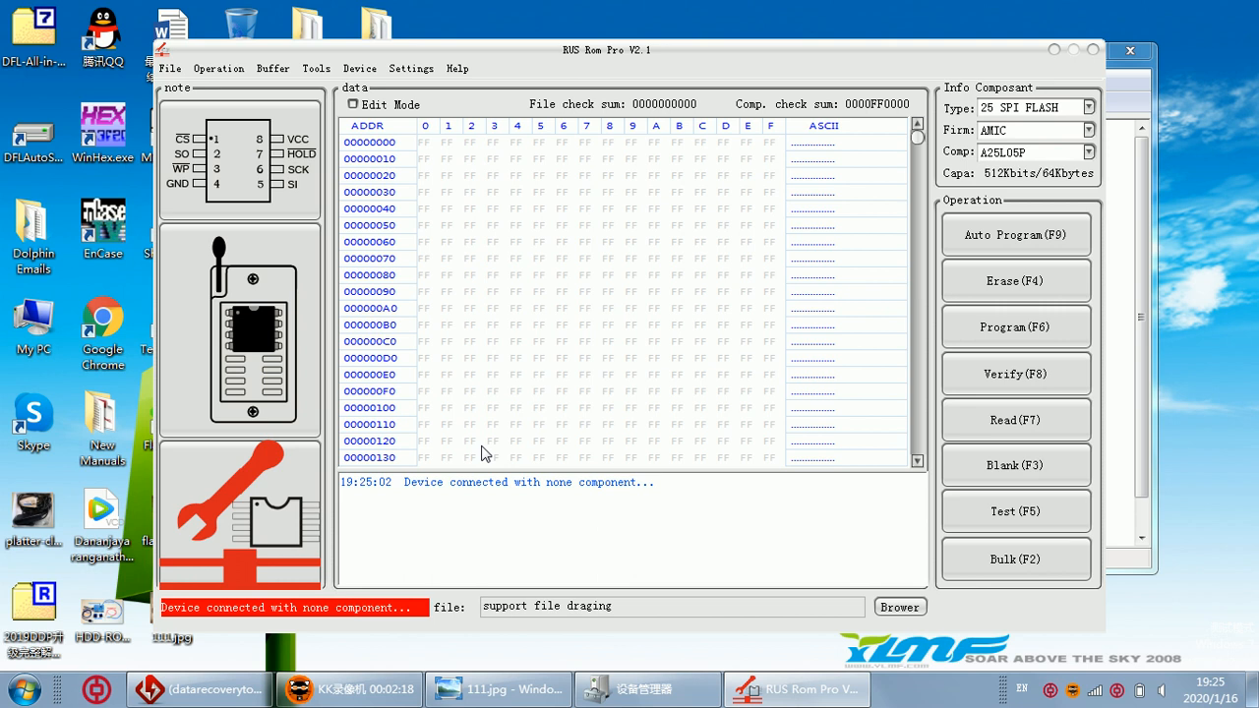
mouse_move(417, 439)
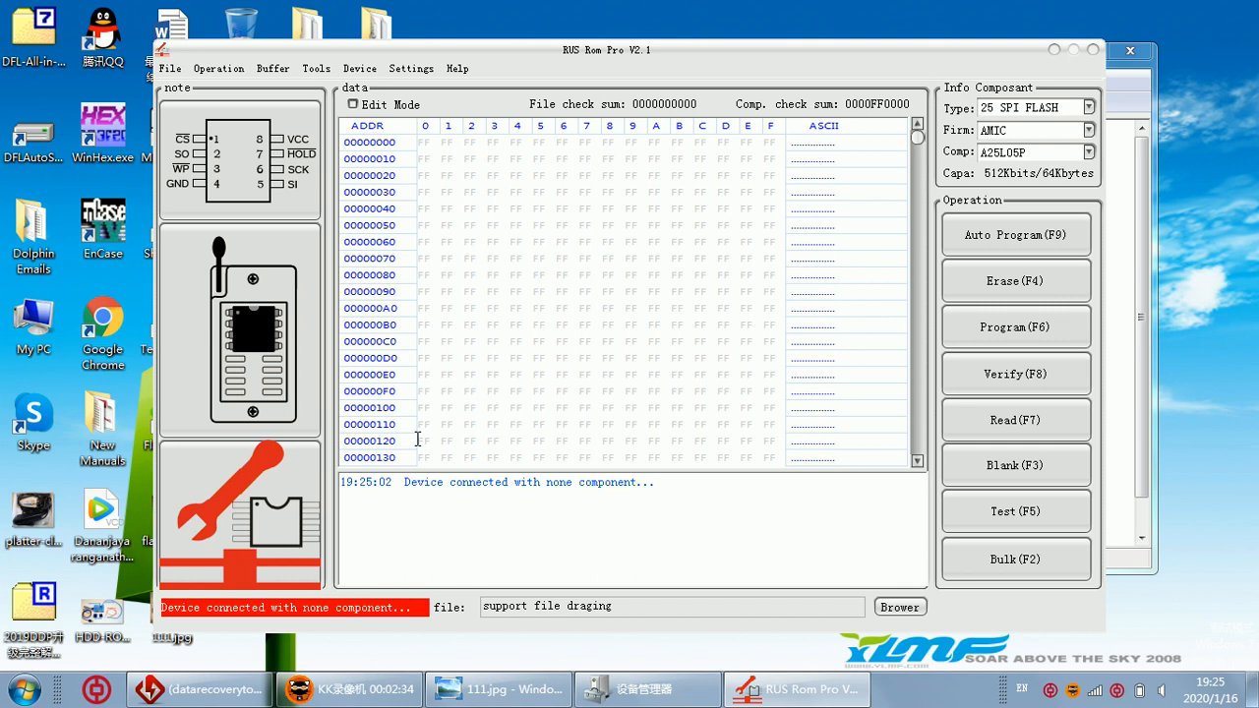
Read the W25X40 chip and select the byte at address 00000120 in the hex grid
click(1015, 420)
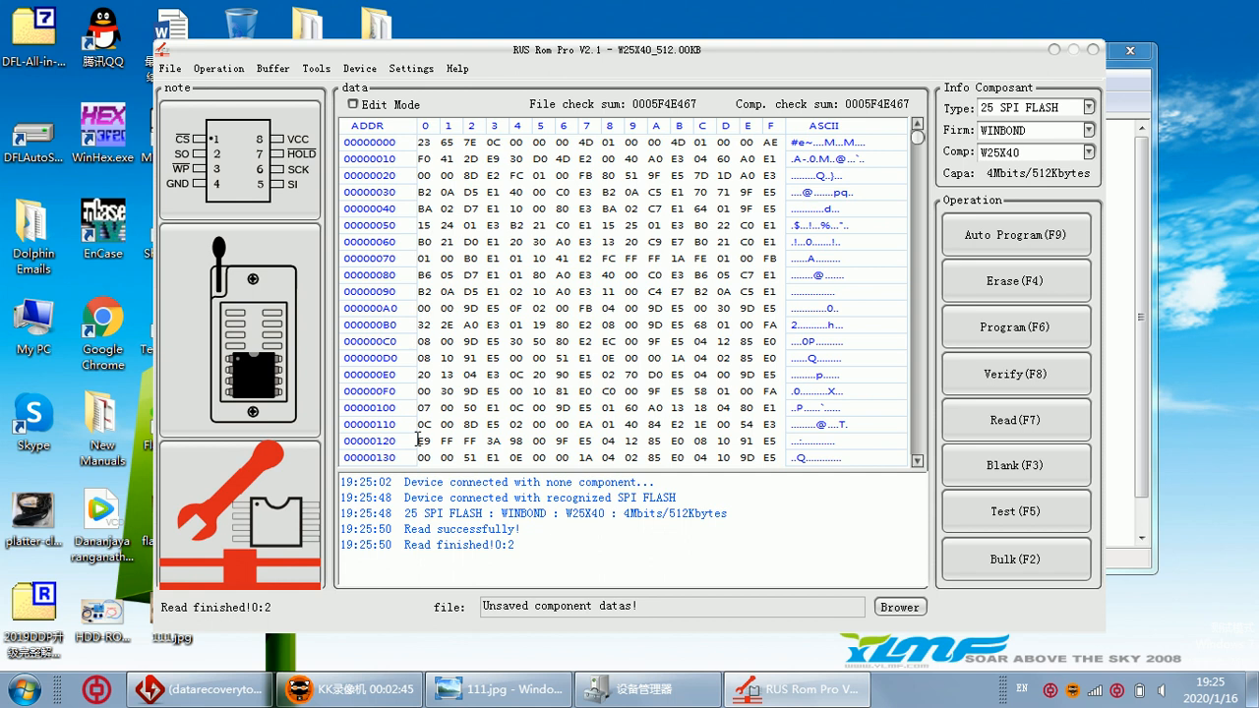
click(424, 440)
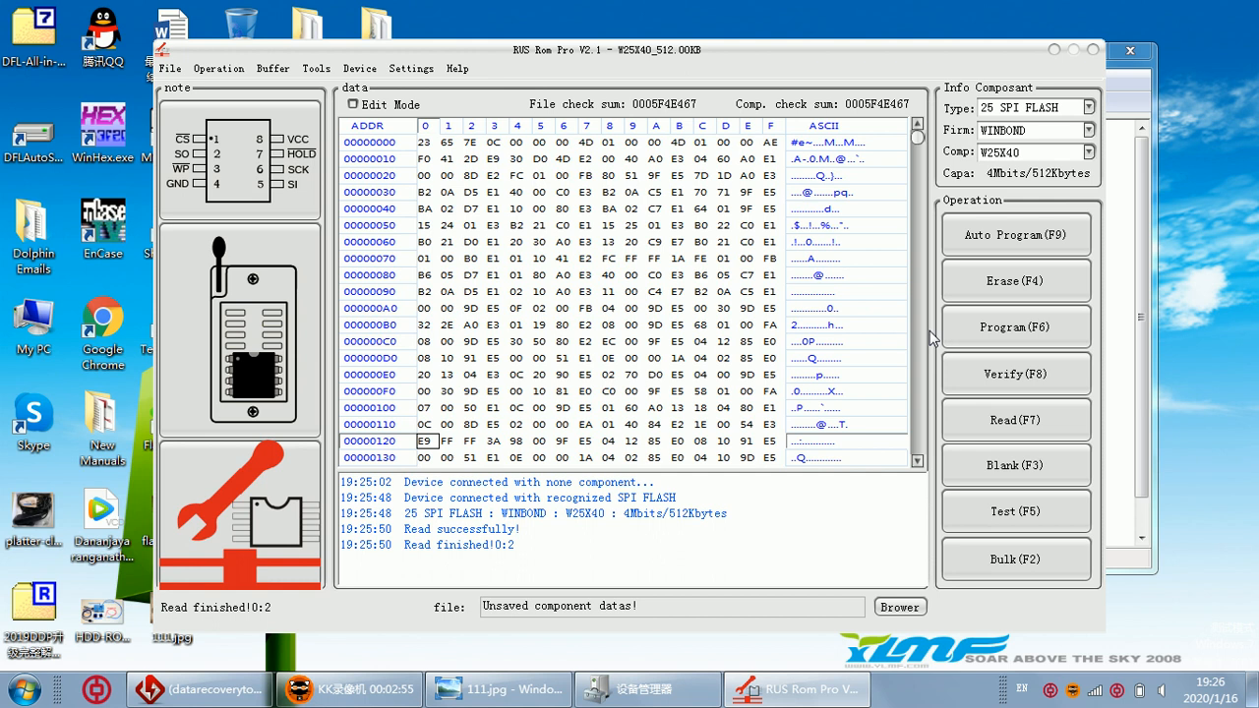
mouse_move(932, 337)
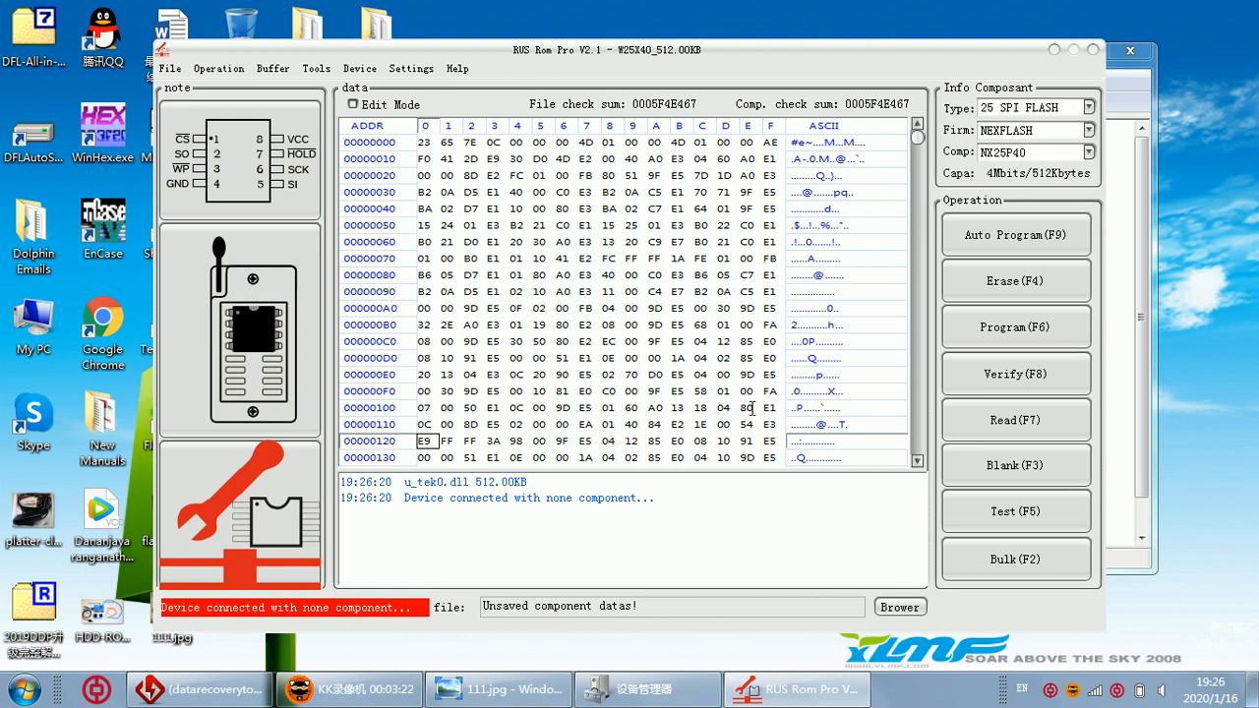
Erase and program the W25X40 chip with the buffered data
click(1015, 234)
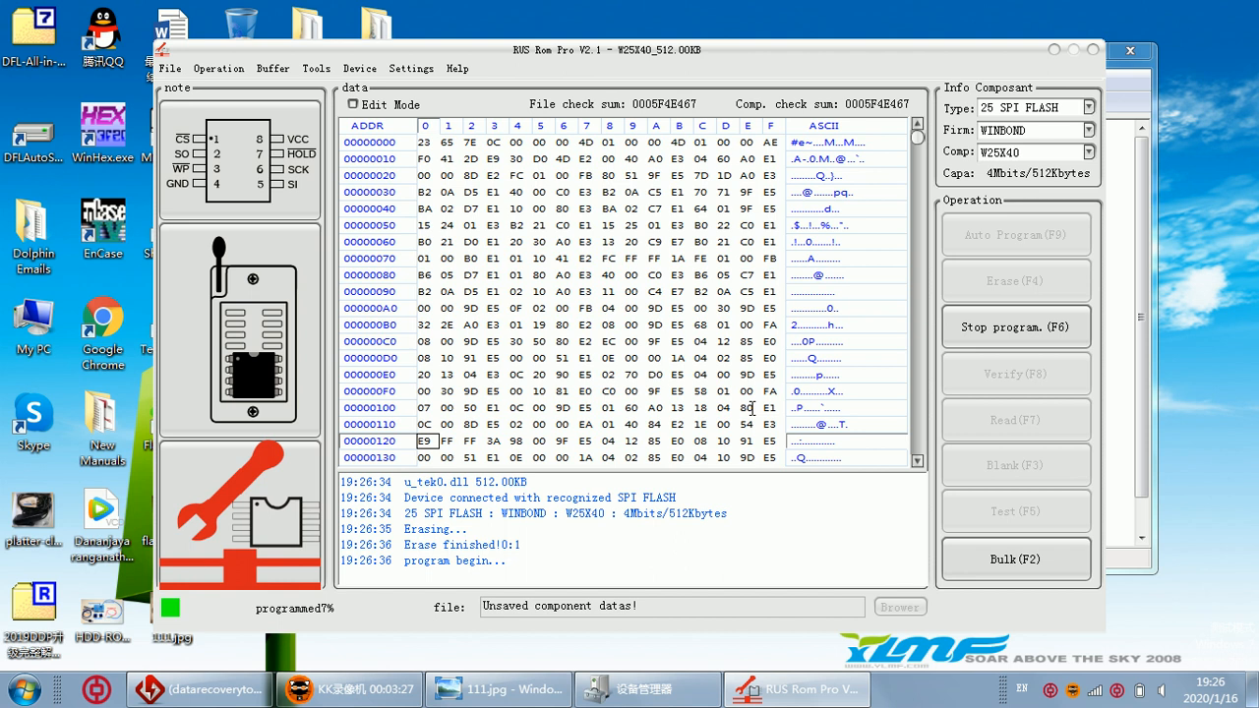